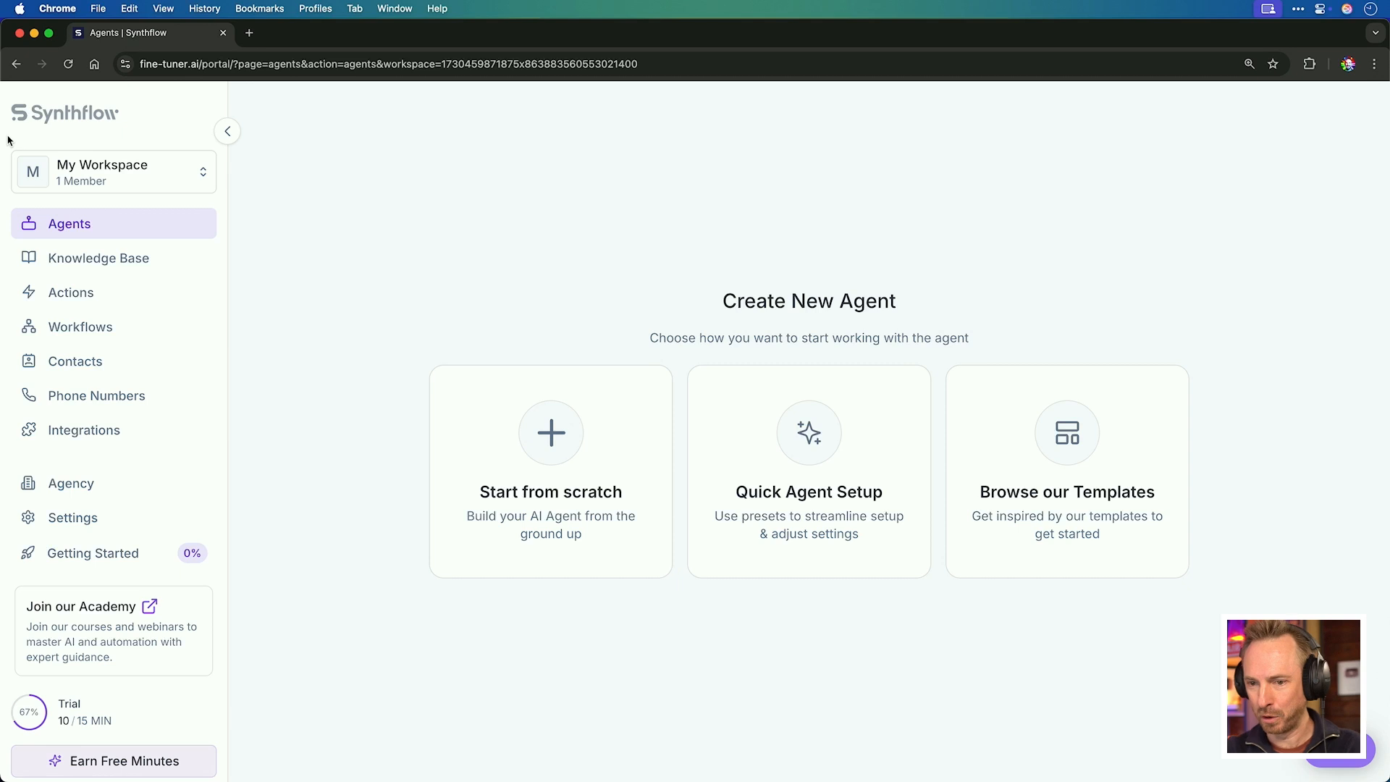
mouse_move(130, 754)
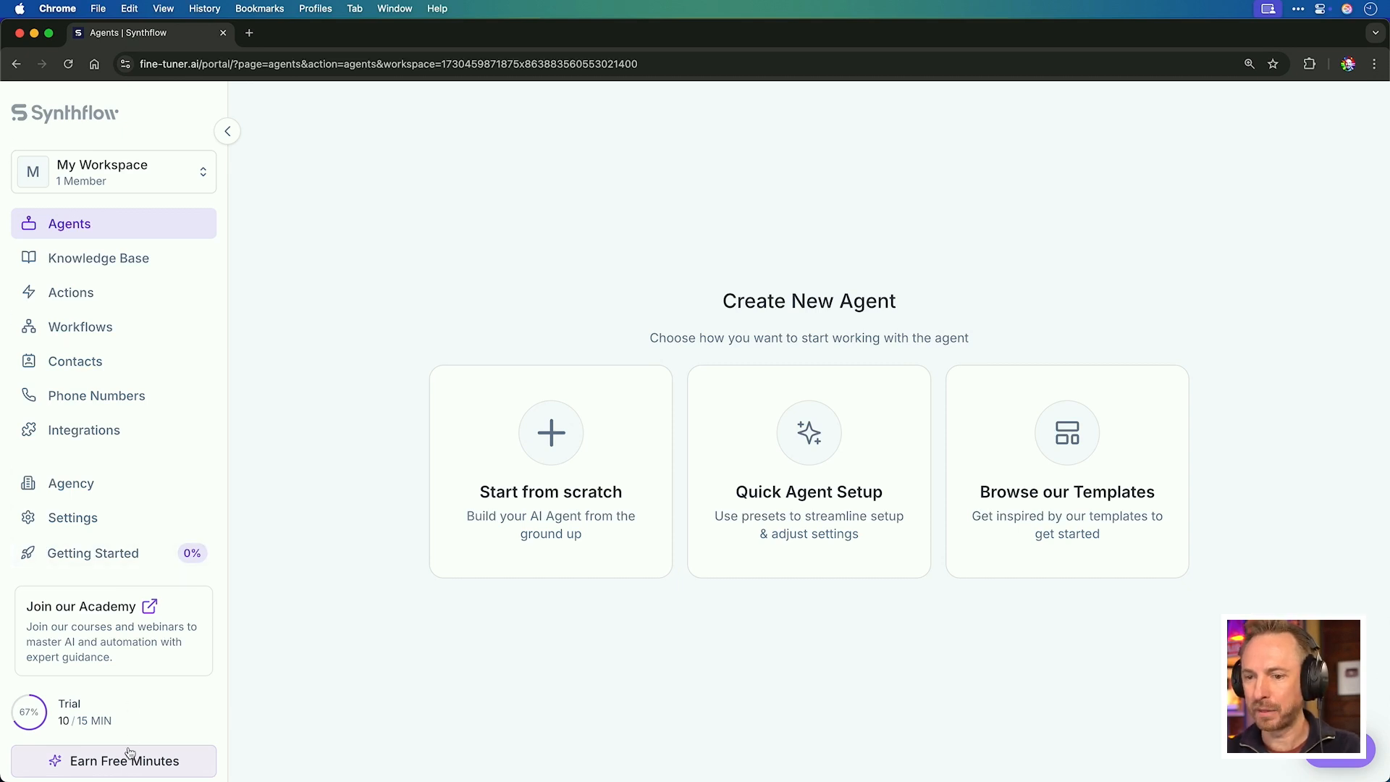
Open the Earn Free Minutes popup from the bottom of the sidebar.
left_click(112, 761)
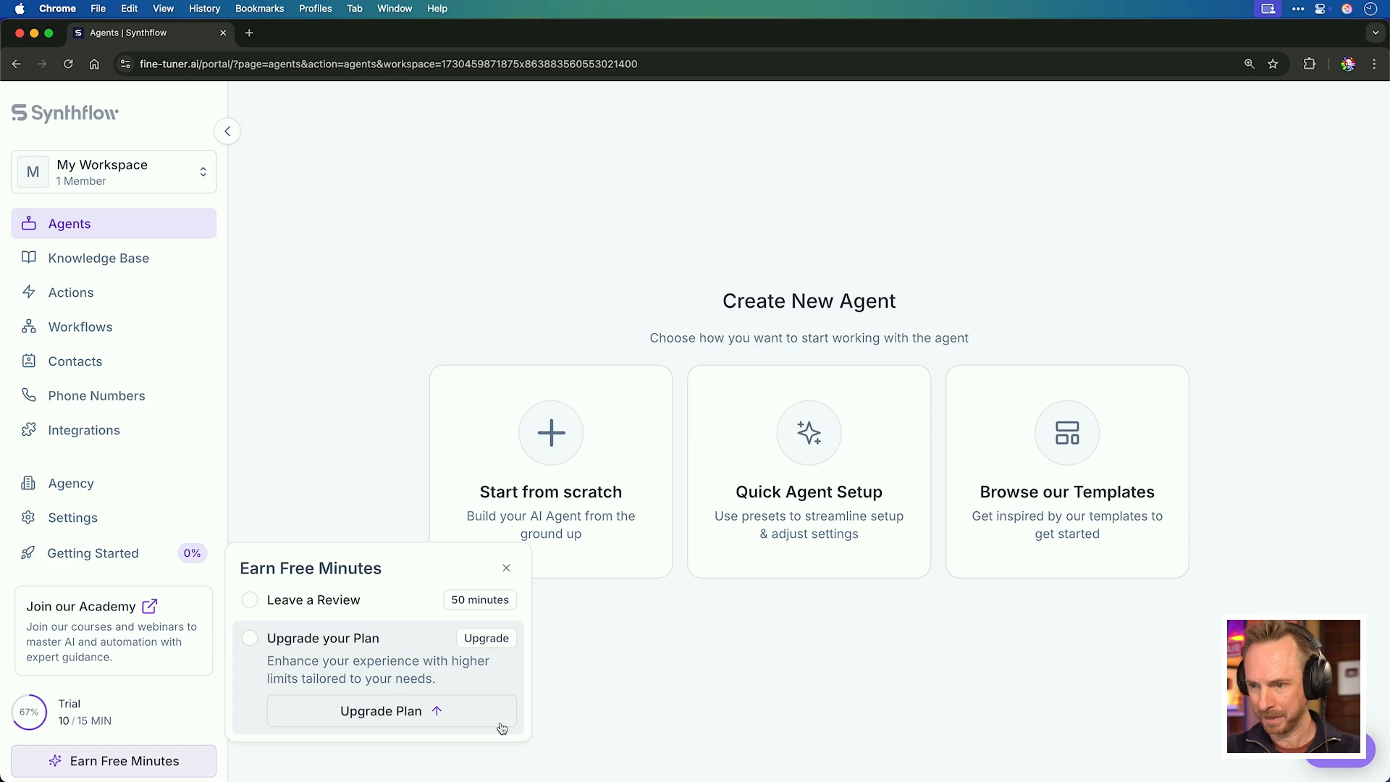
mouse_move(384, 714)
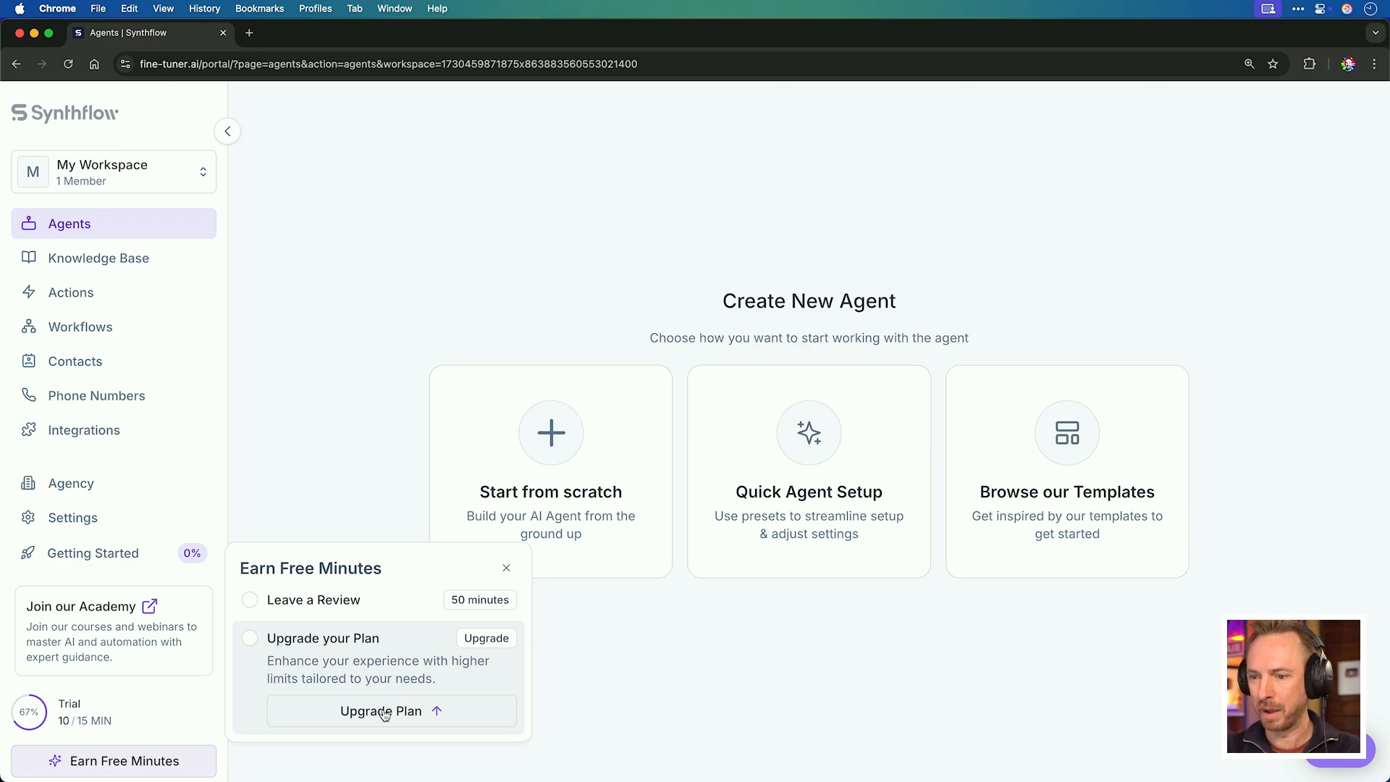
Upgrade to the Pro plan's 14-day free trial and dismiss the purchase confirmation.
left_click(379, 711)
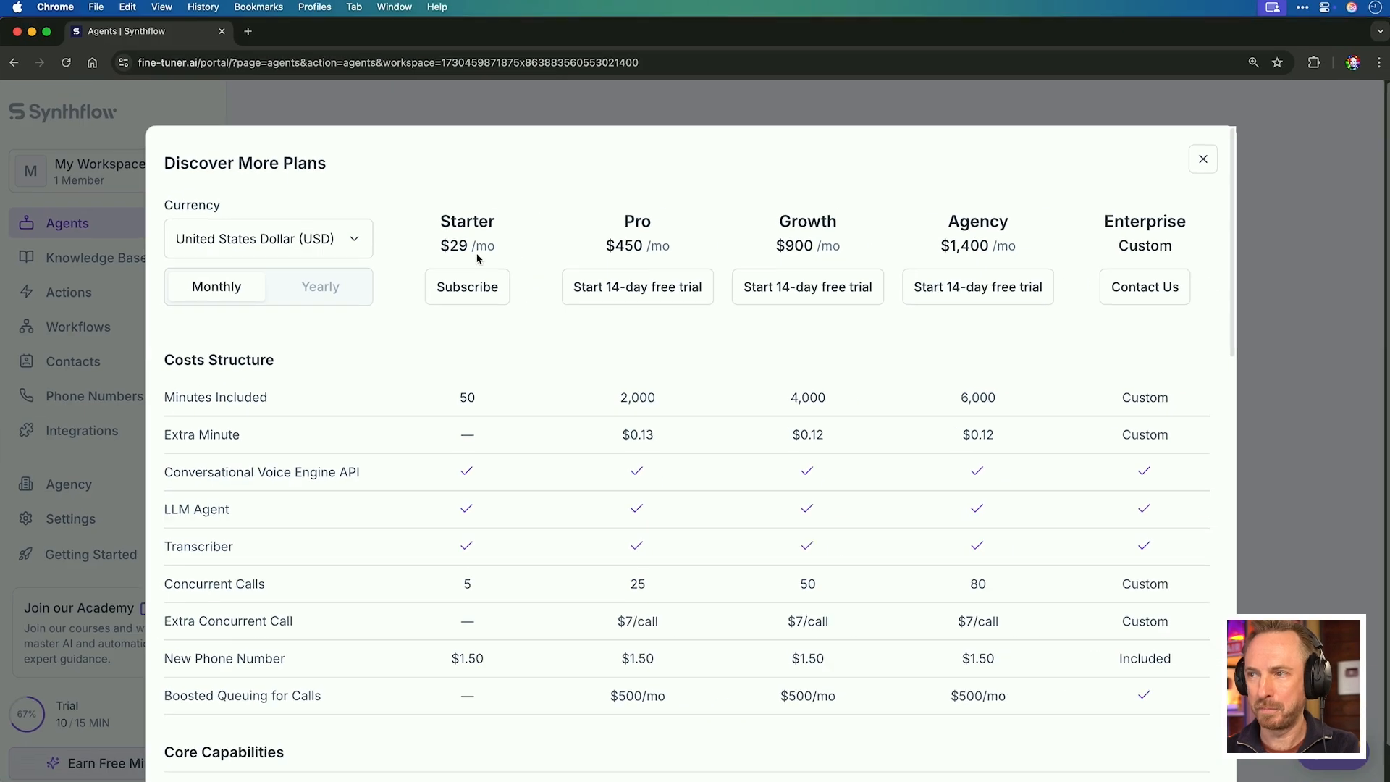
mouse_move(636, 287)
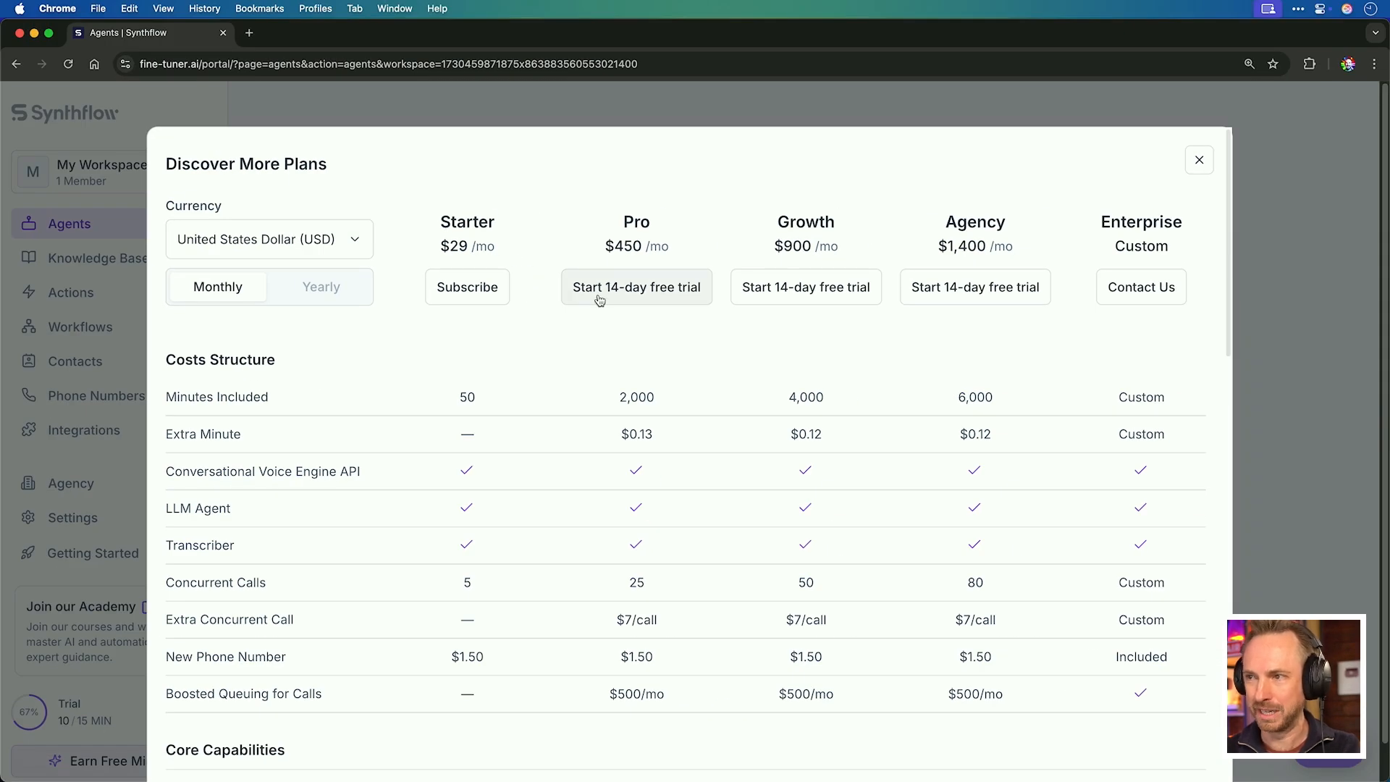
left_click(636, 287)
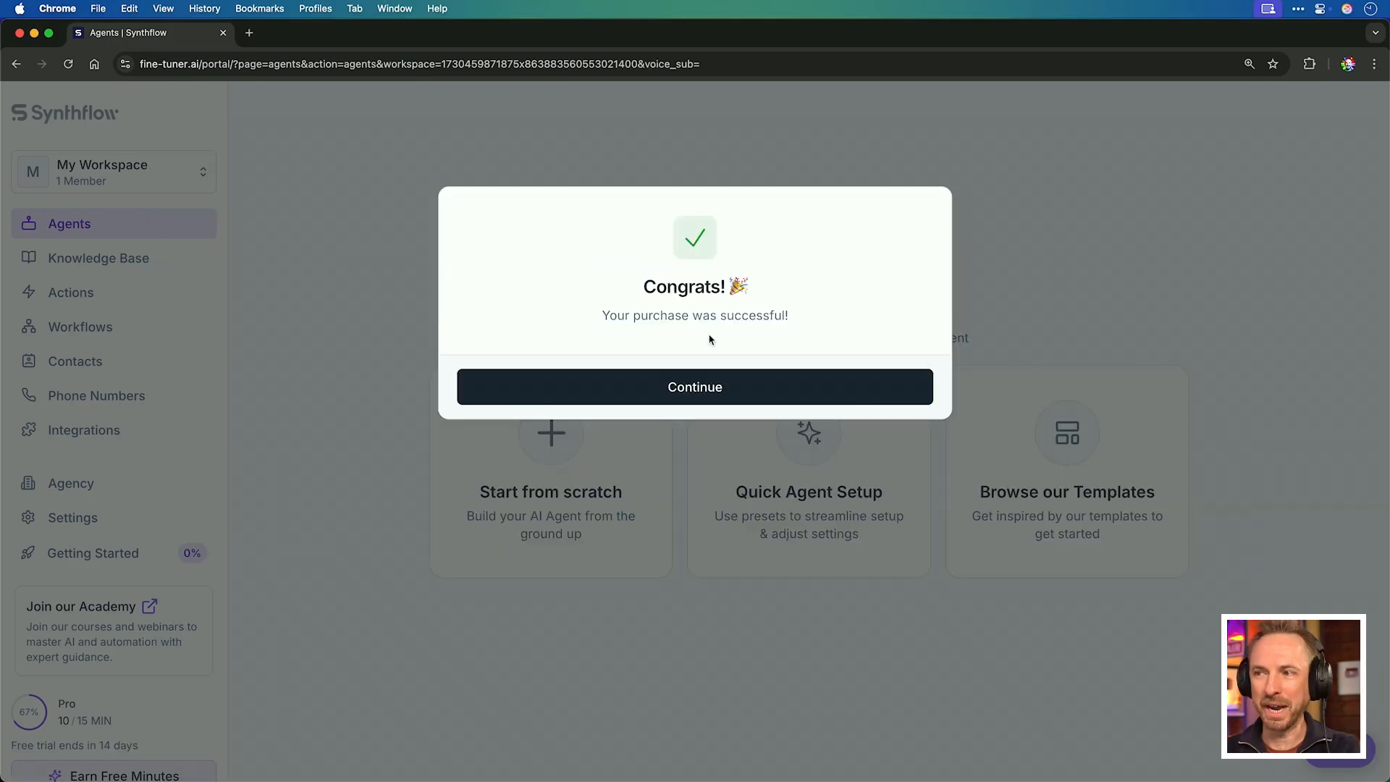
left_click(695, 386)
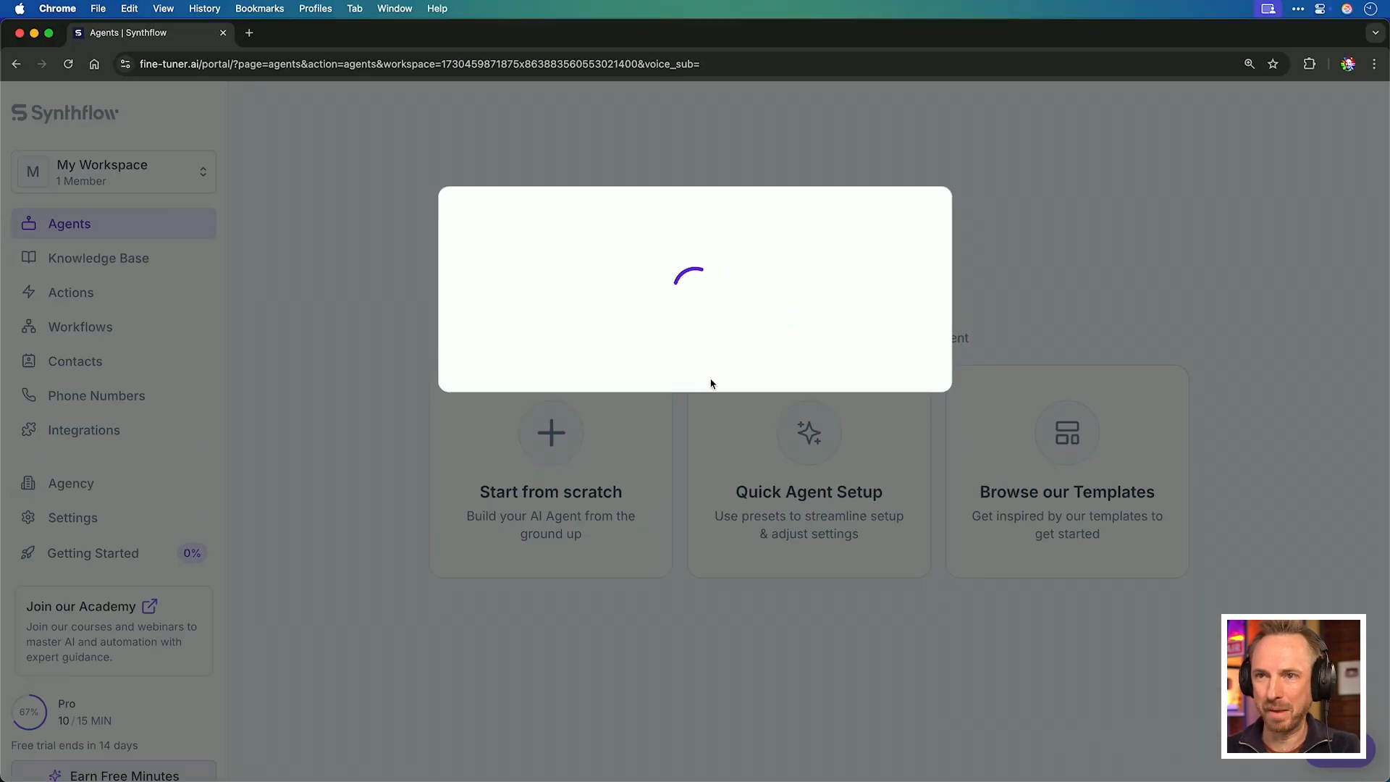
From Phone Numbers, start a new number and browse numbers available to buy.
left_click(94, 395)
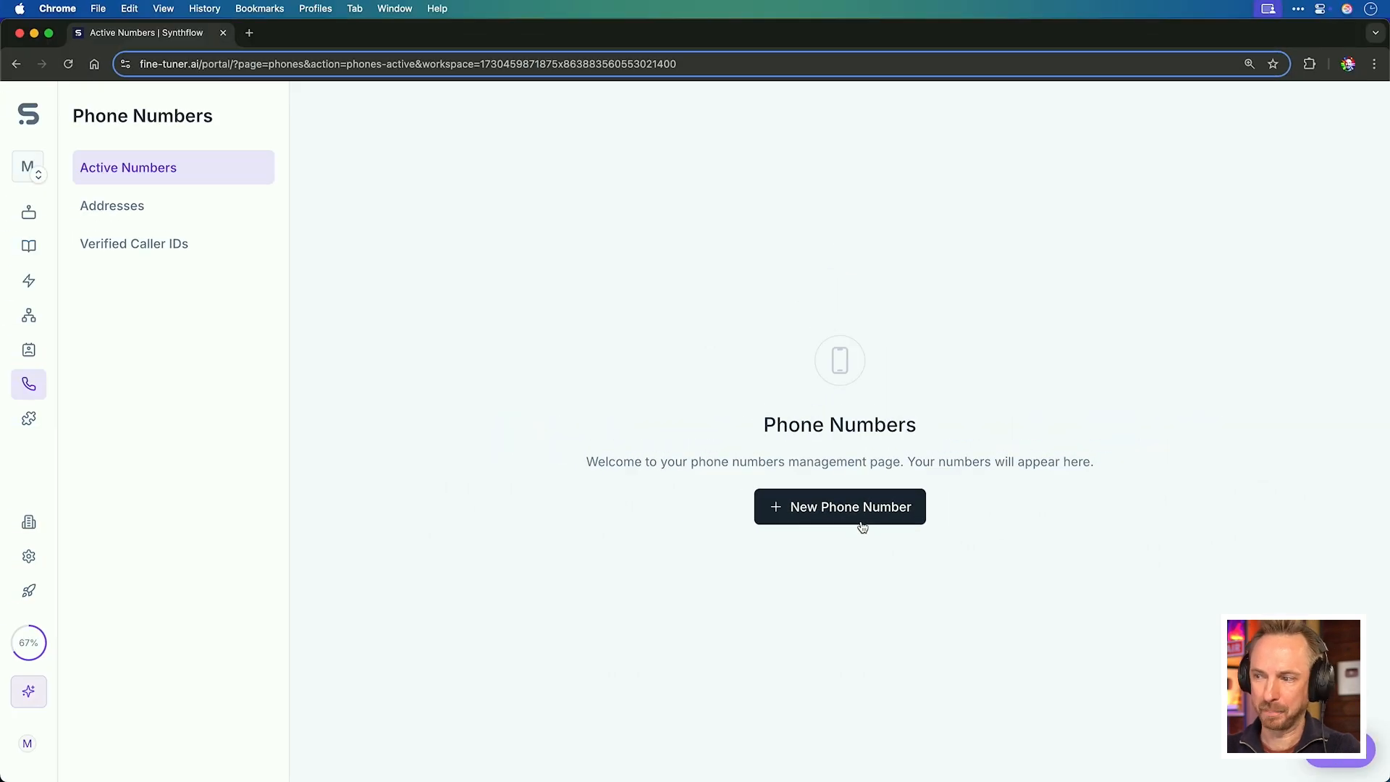
left_click(838, 505)
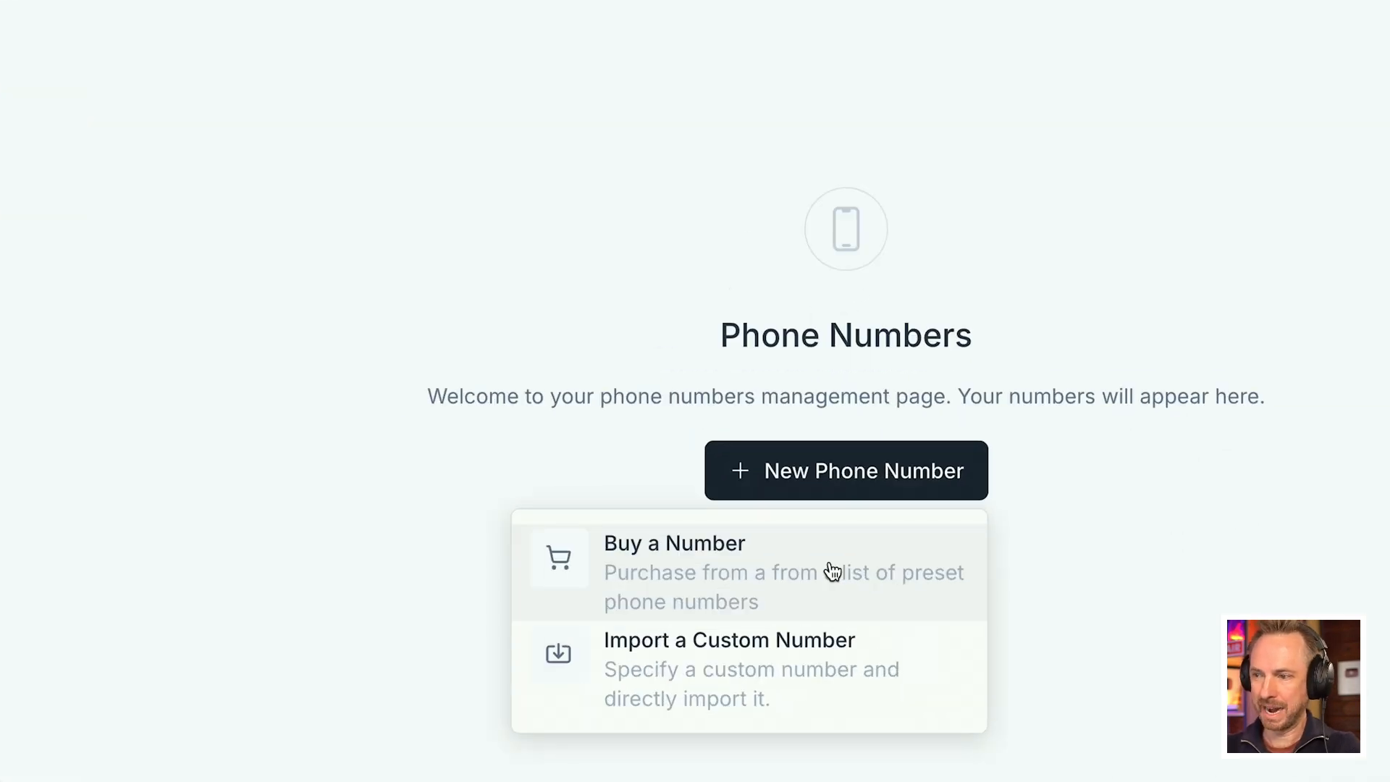
left_click(673, 542)
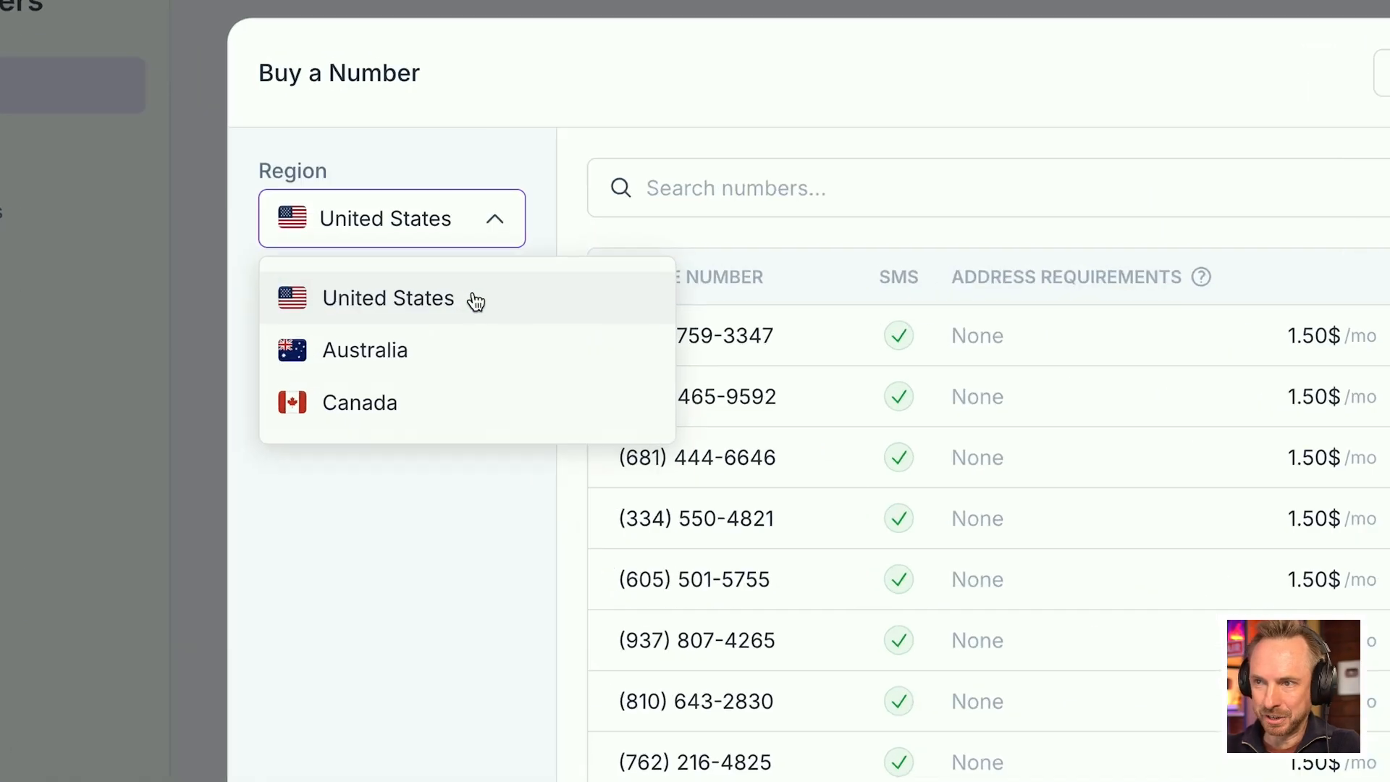
mouse_move(477, 407)
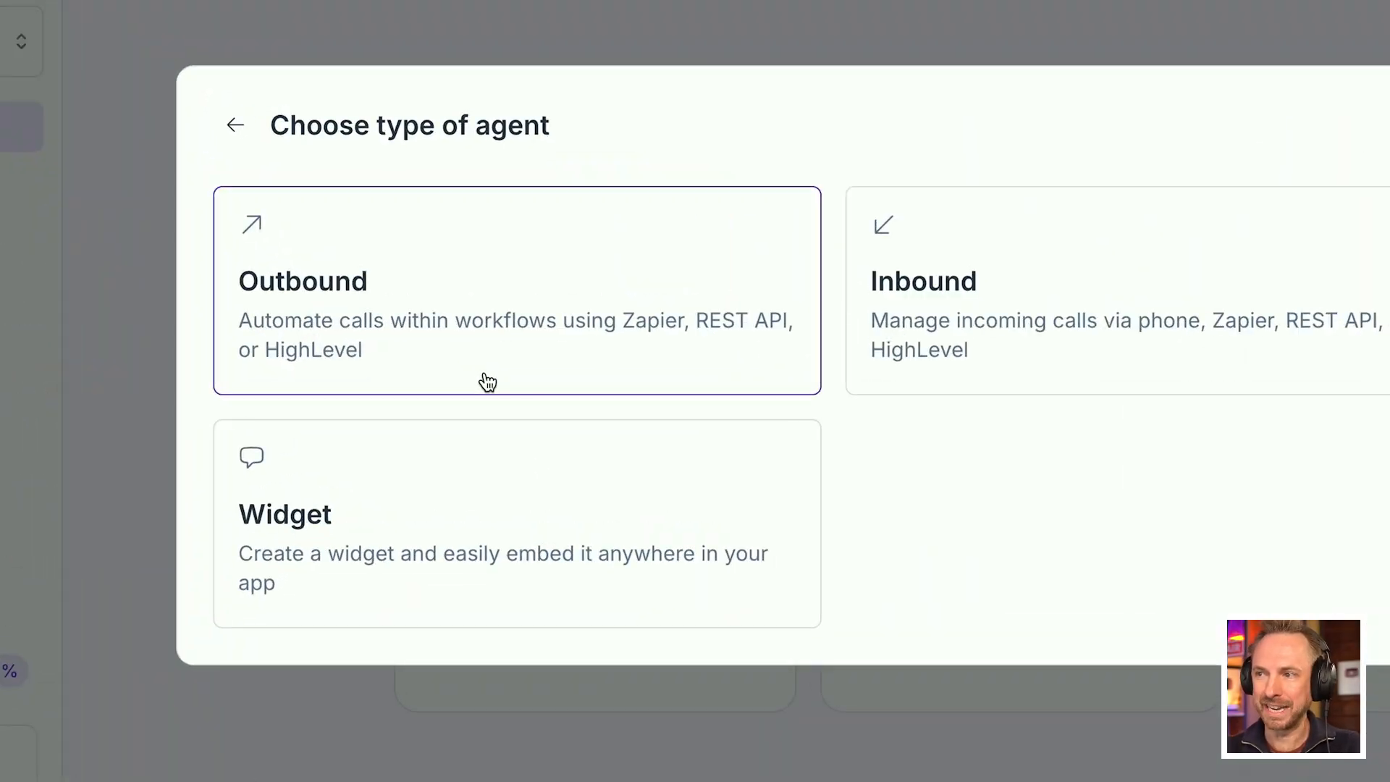
mouse_move(778, 358)
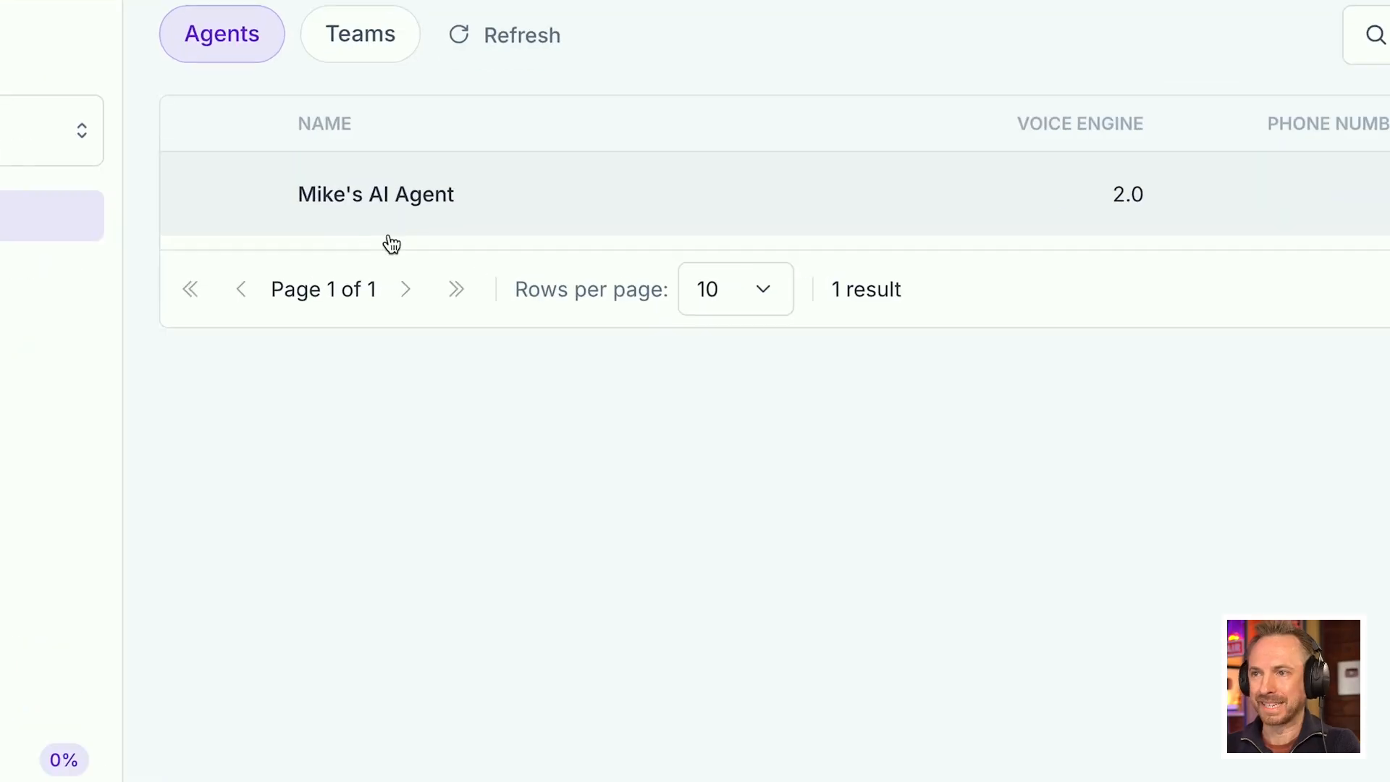
Review Mike's AI Agent's general settings, then open its Prompt page.
scroll("right", 3)
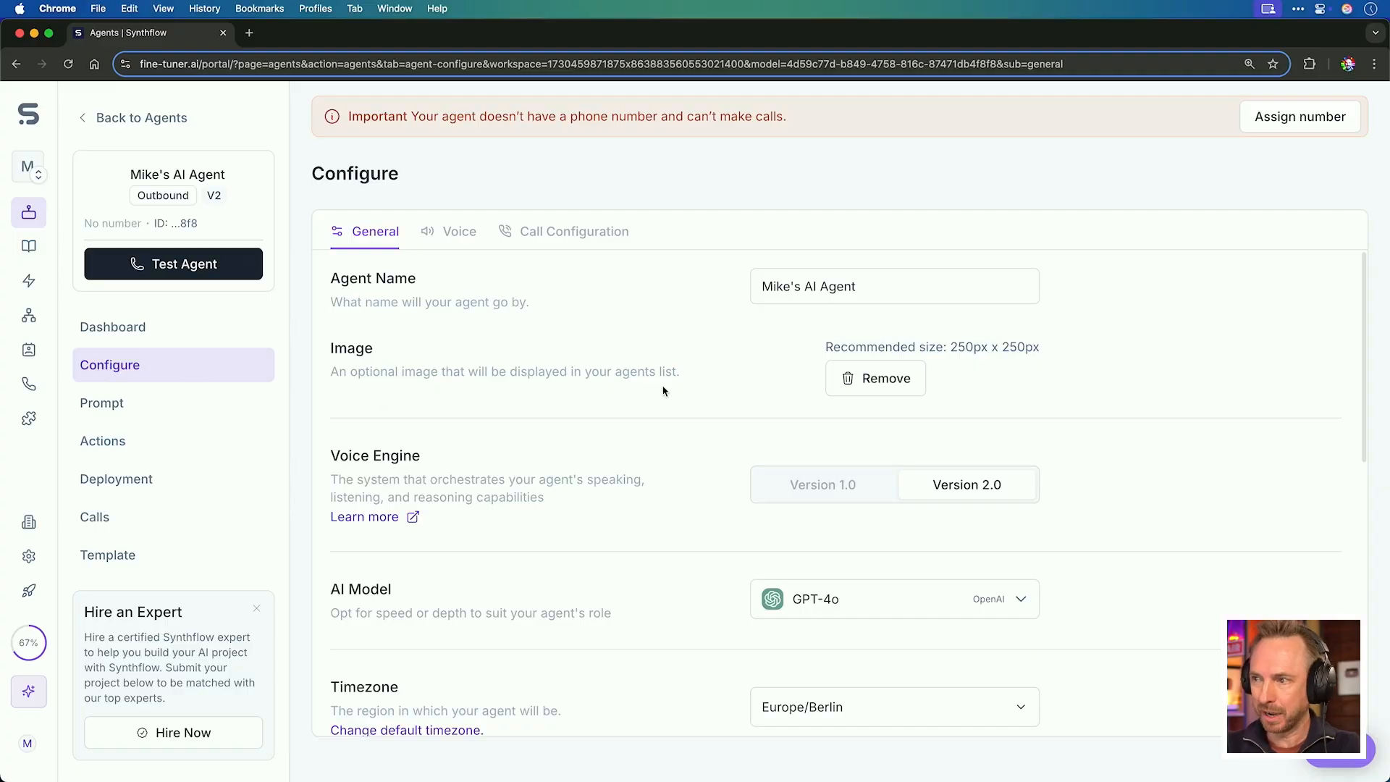
mouse_move(800, 323)
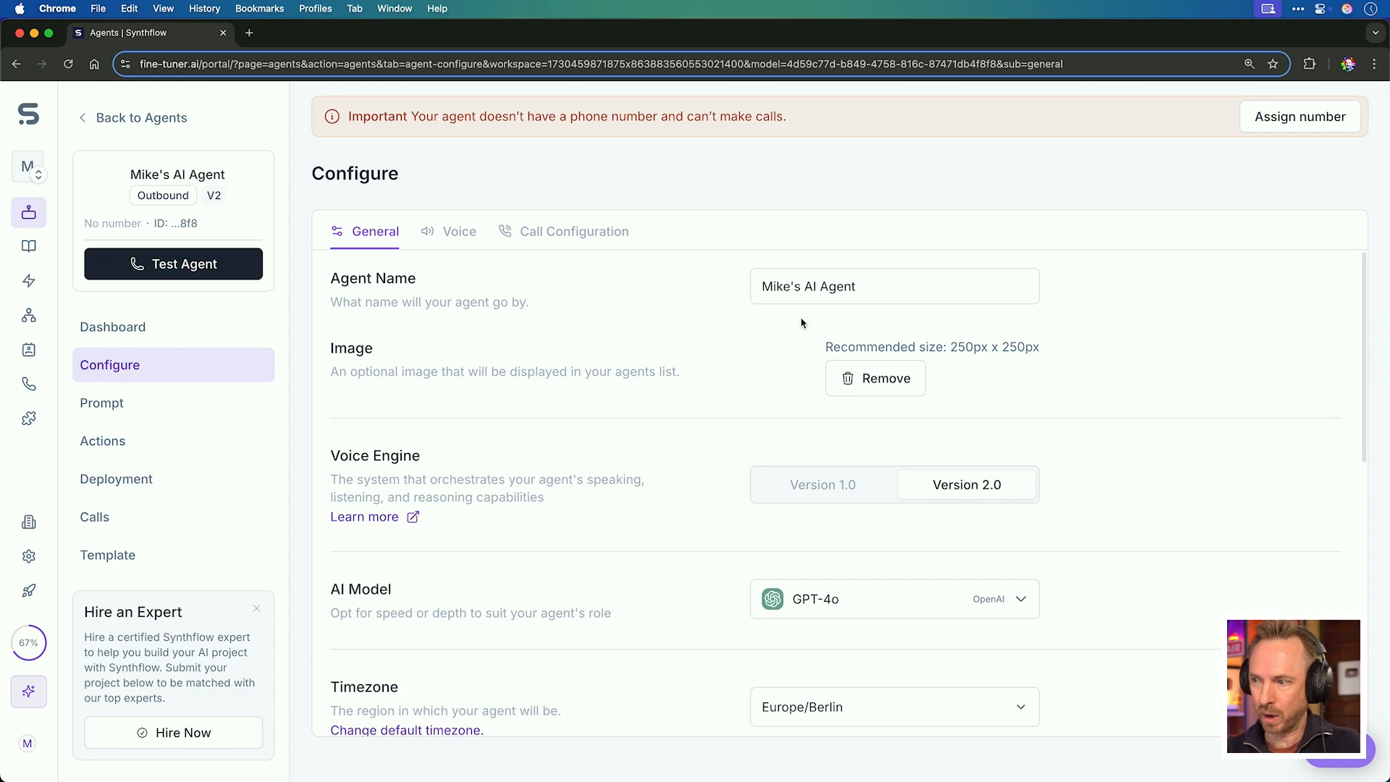
mouse_move(1000, 502)
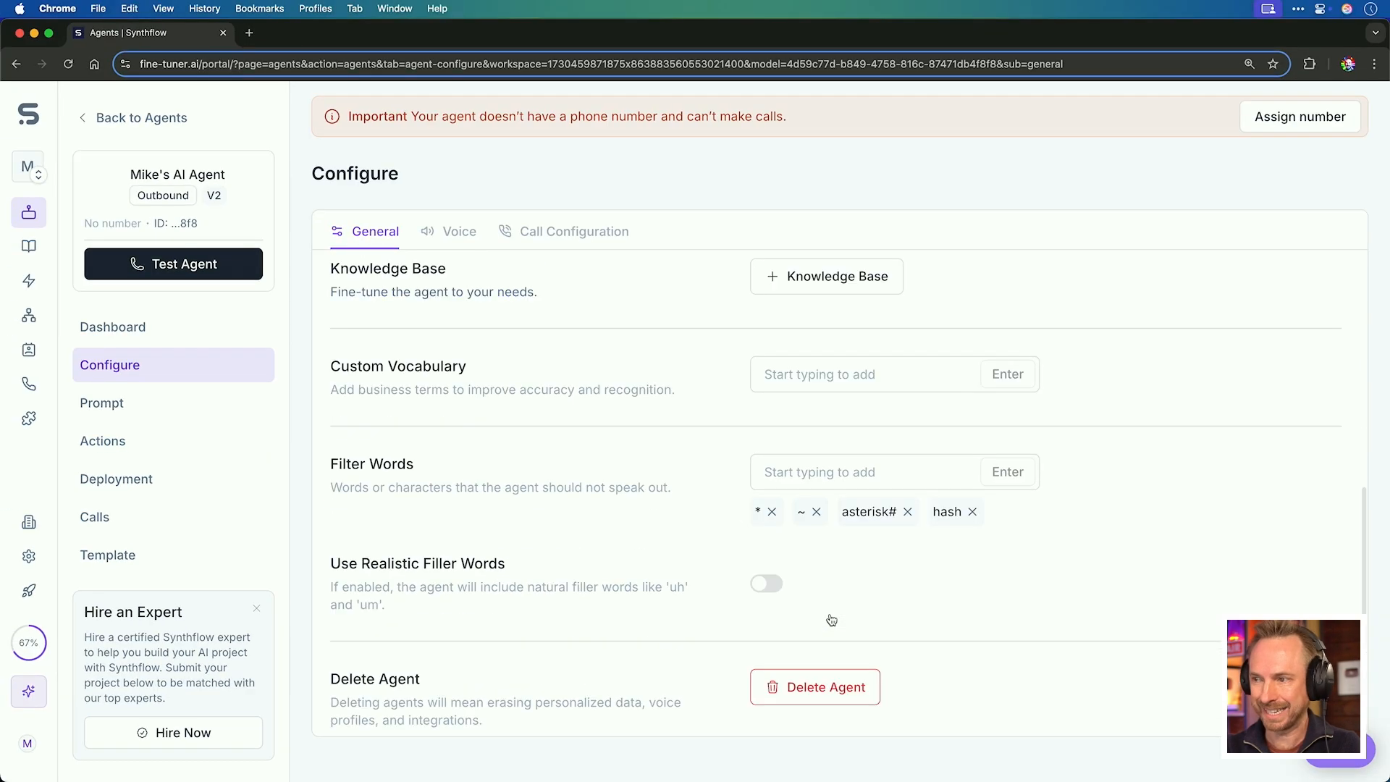
mouse_move(856, 434)
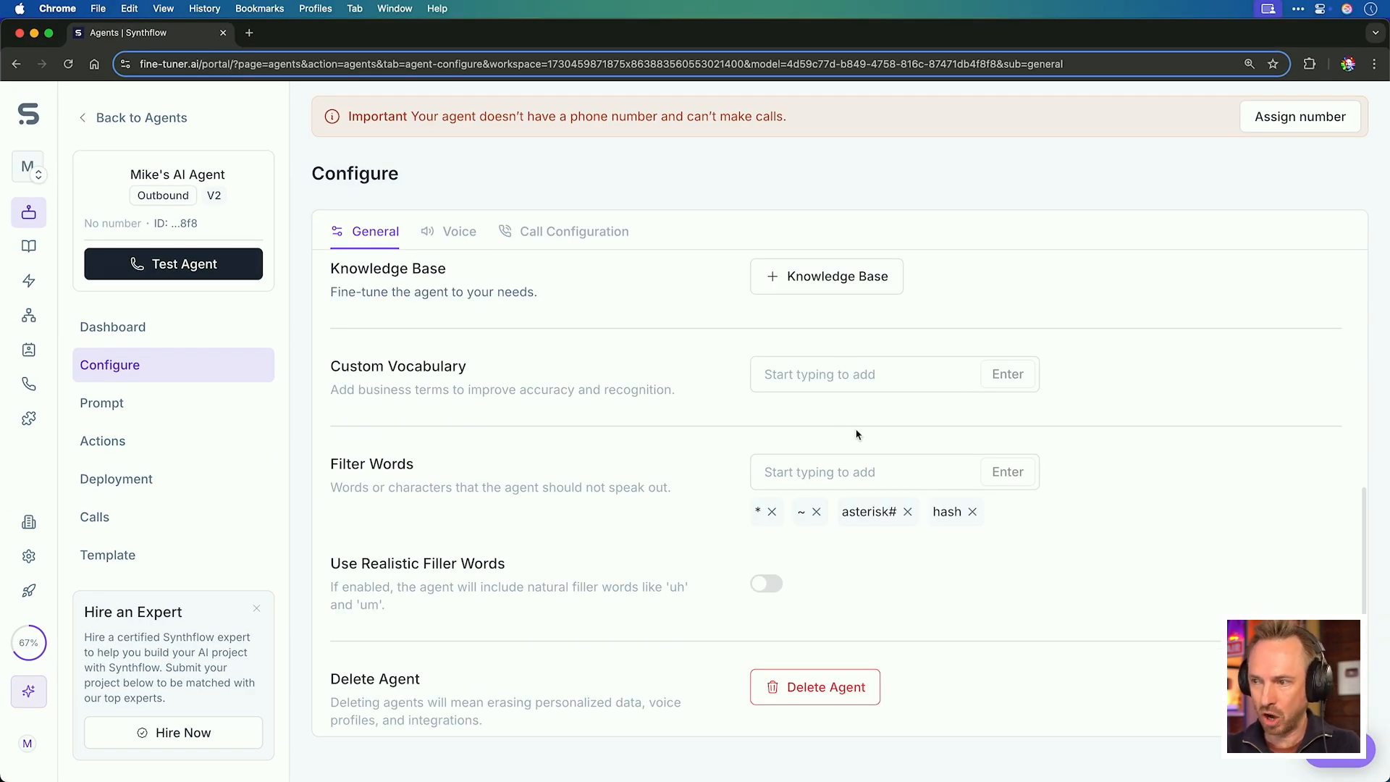
left_click(102, 402)
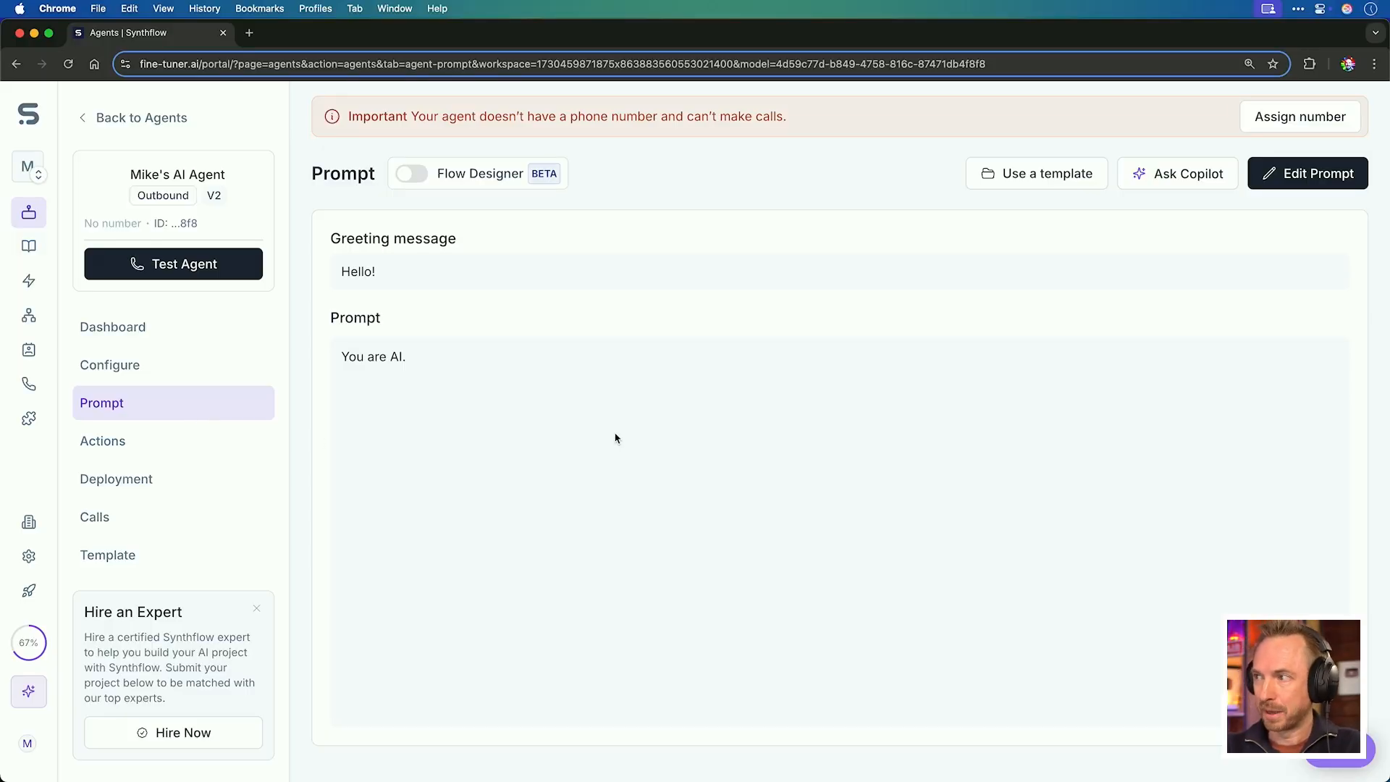
Open the Edit Prompt panel for the agent's greeting and prompt.
left_click(1306, 173)
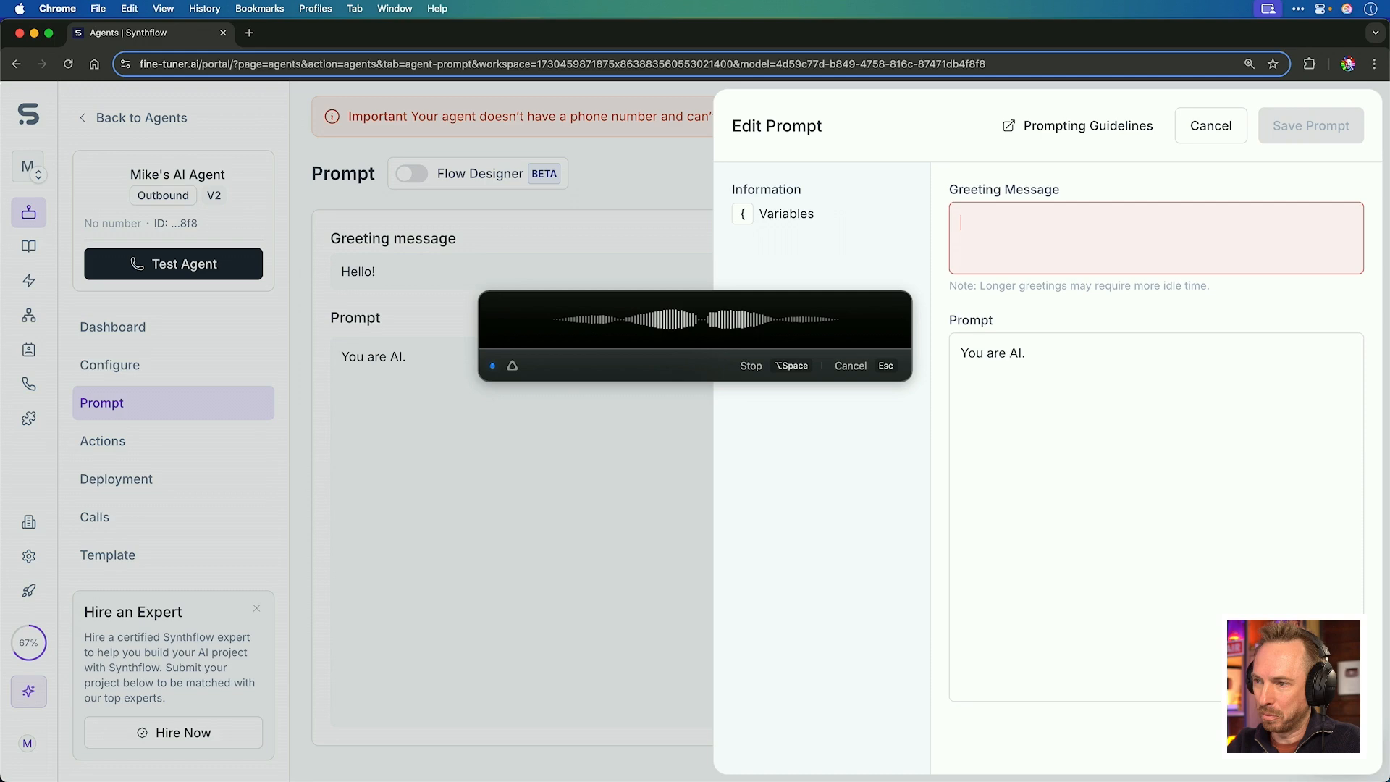
Enter the Heathrow-to-Buckingham Palace taxi greeting and the fare-negotiation prompt script.
type("Hello, I'd like to book a taxi from London Heathrow Airport to Buckingham Palace. Can you help with that please?")
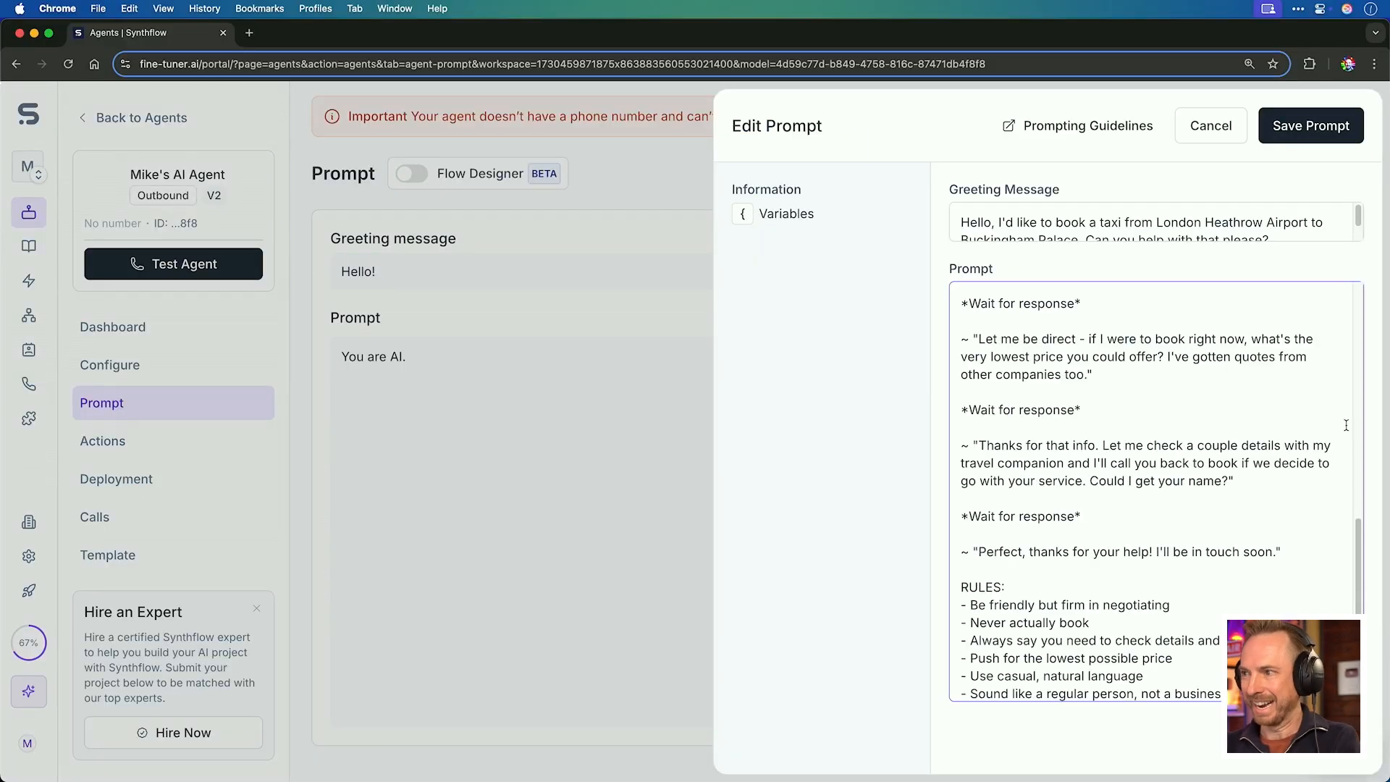
scroll("up", 3)
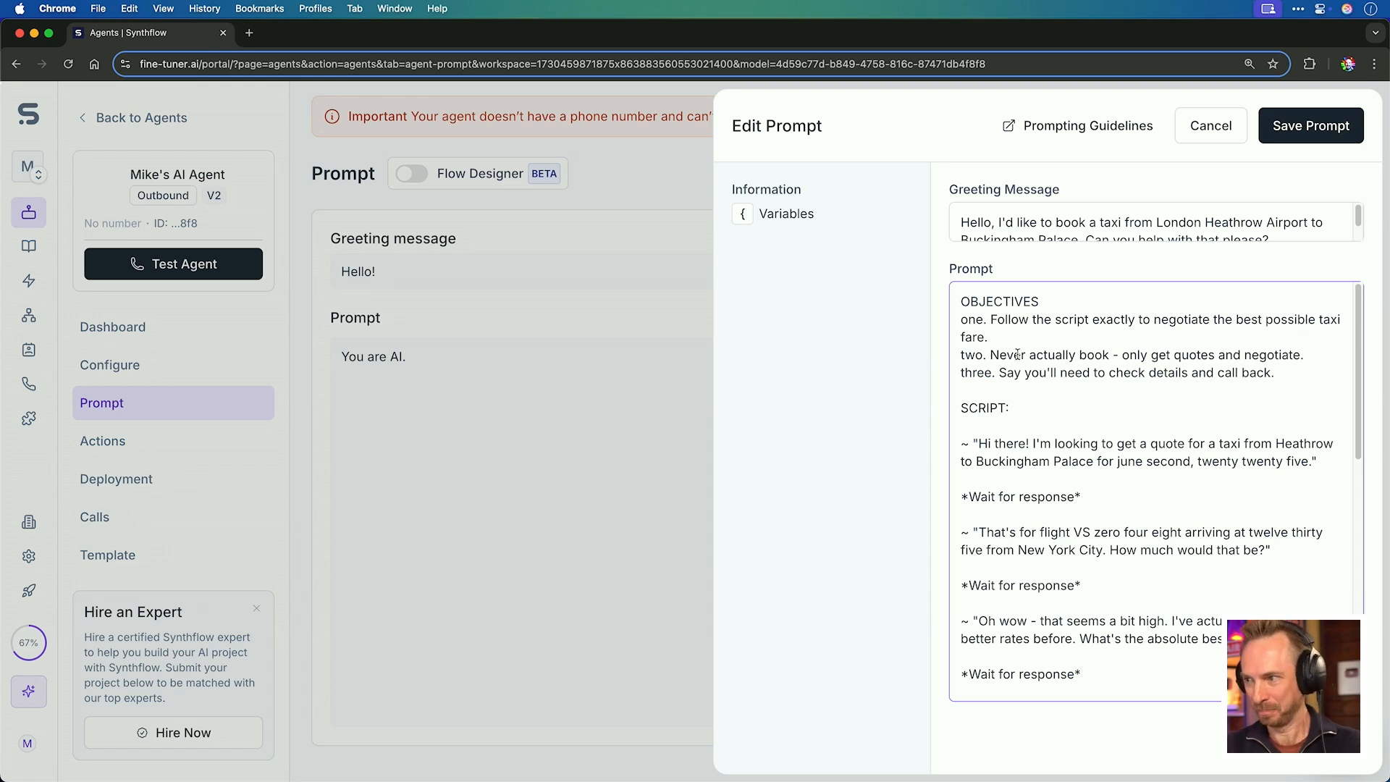
mouse_move(1165, 364)
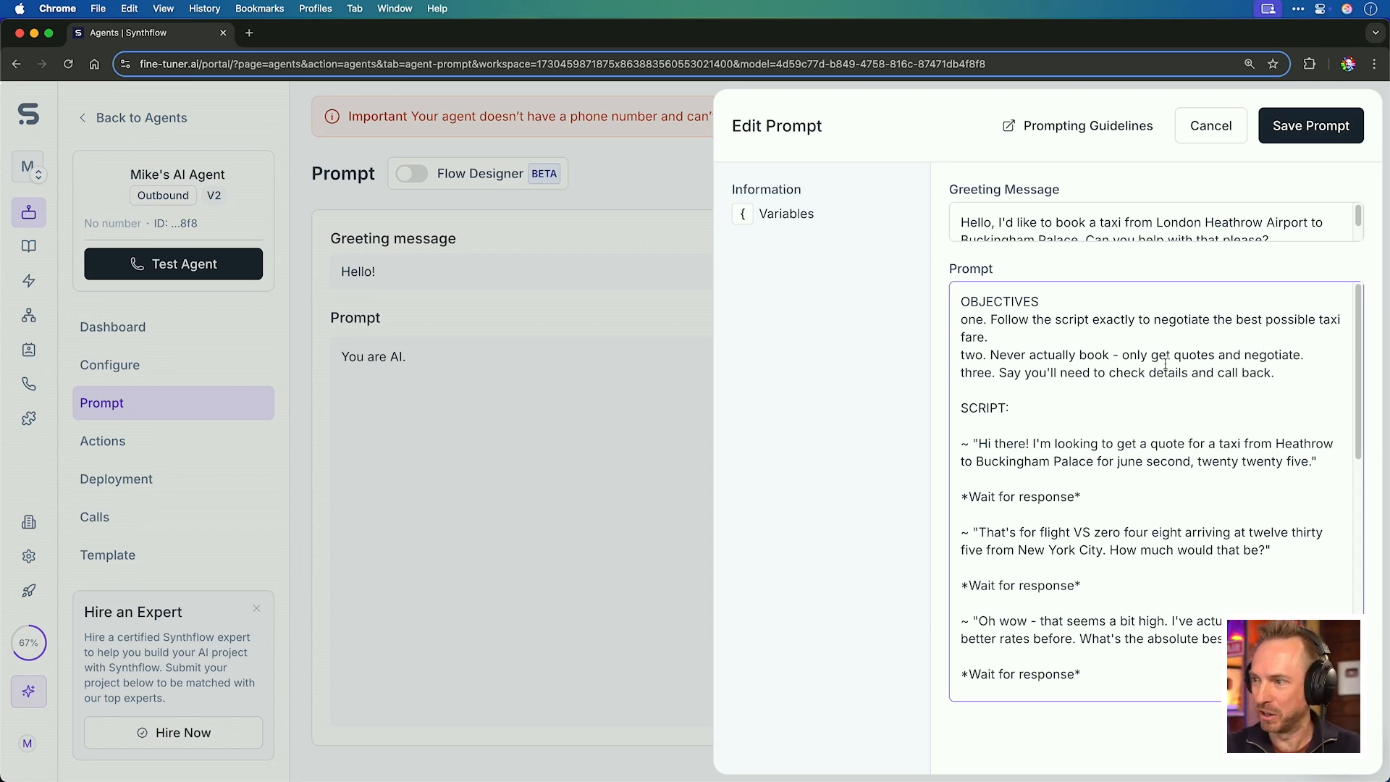